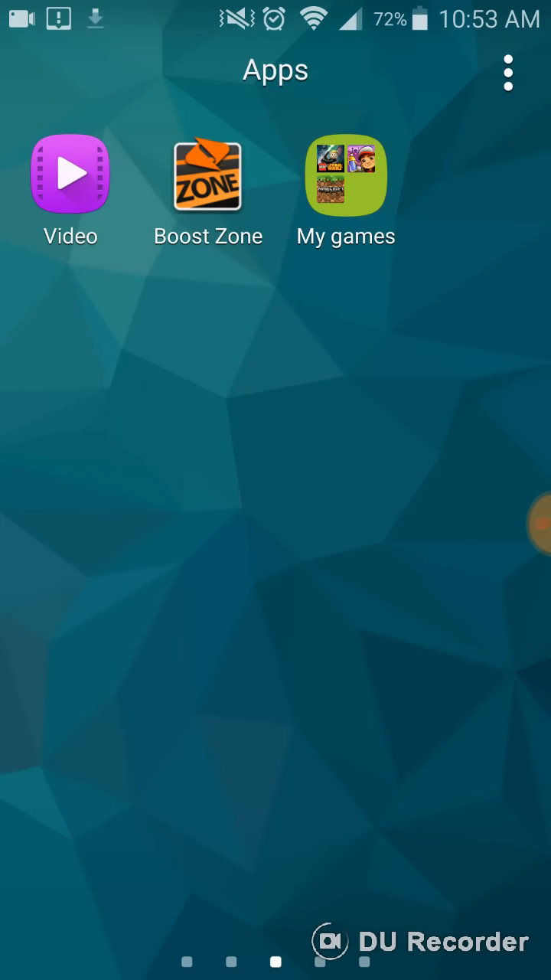
Browse the home screen and app drawer pages until the page with Play Store shows
left_click(346, 174)
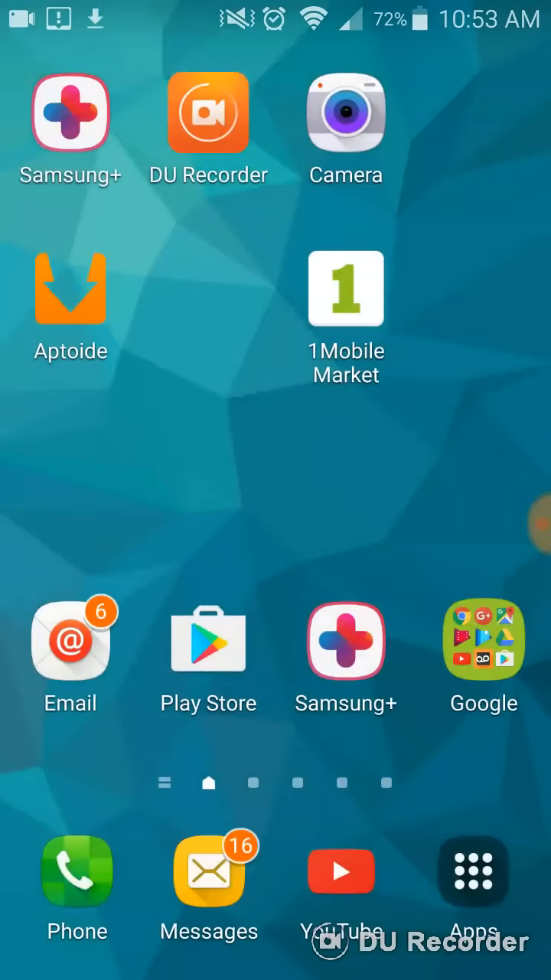
left_click(471, 870)
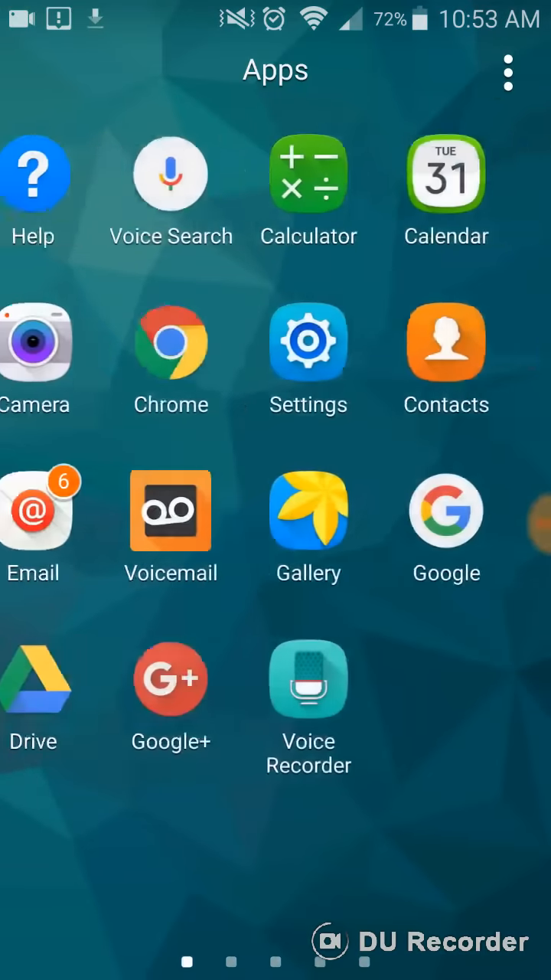
scroll("left", 3)
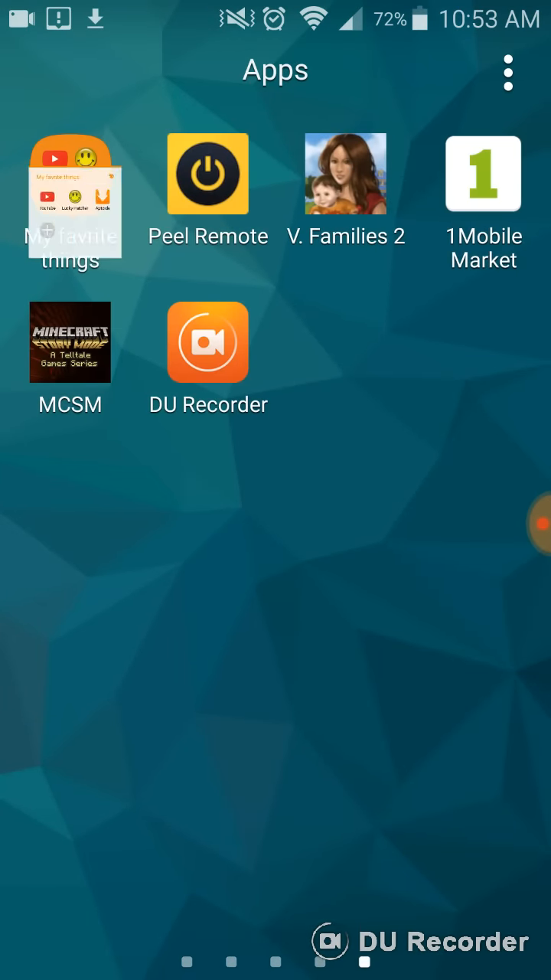
left_click(70, 175)
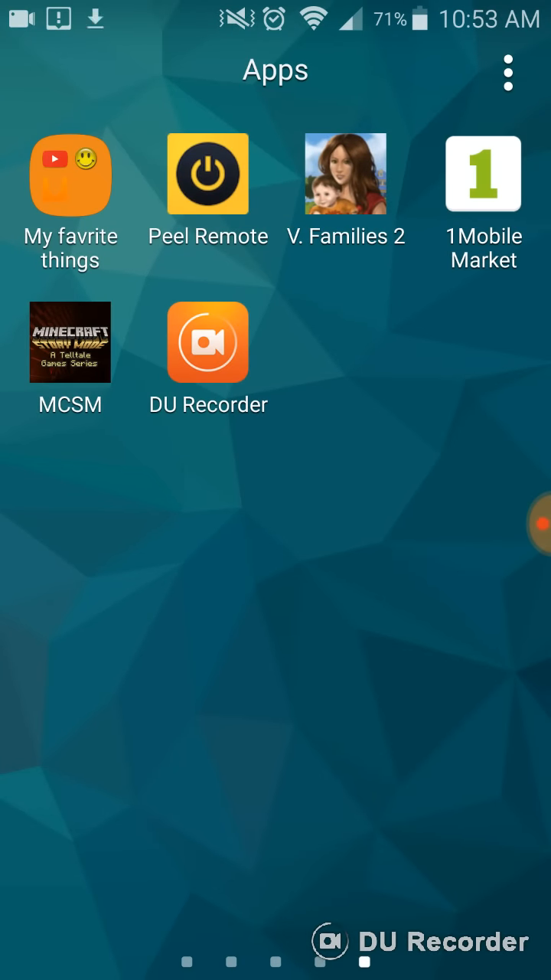
left_click(70, 174)
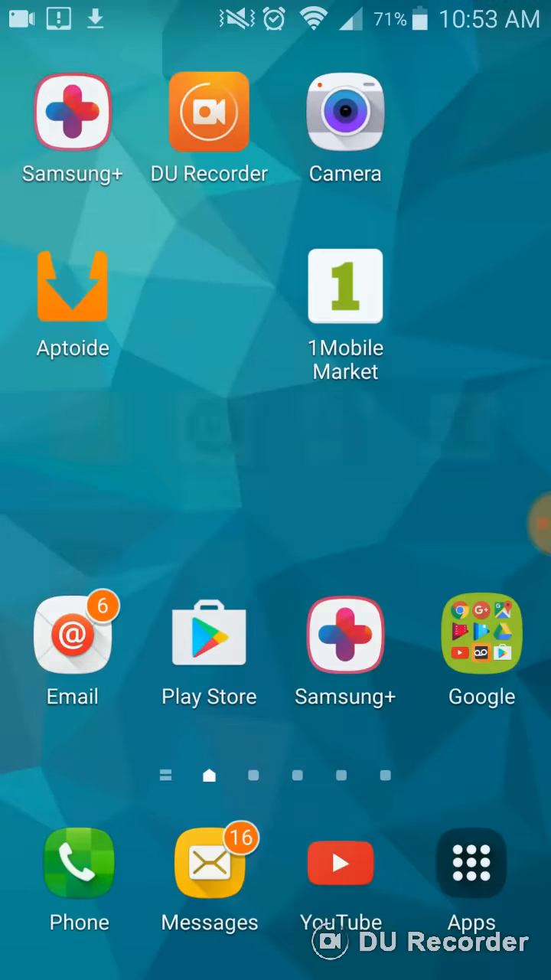
left_click(471, 864)
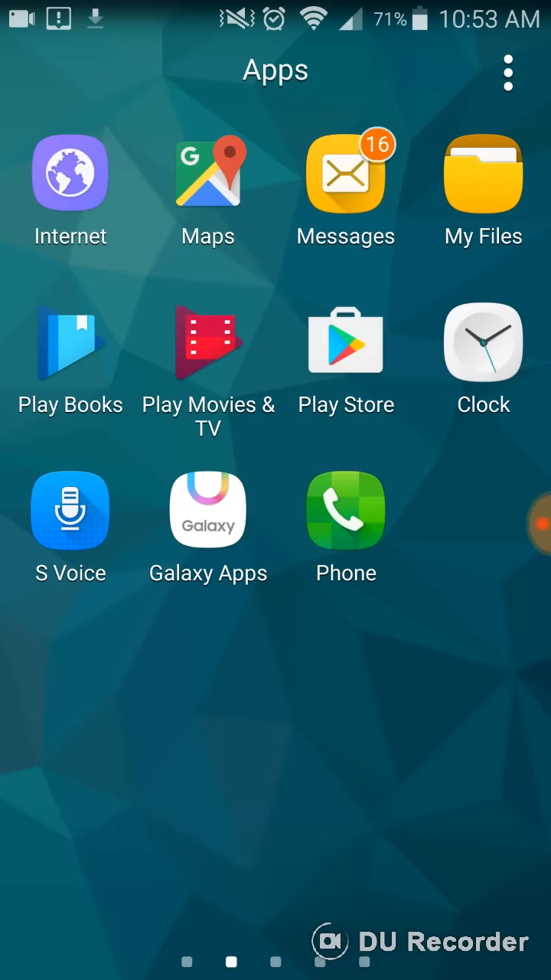
Search Play Store and the Google widget for '1mobile' so 1Mobile Market is suggested
left_click(347, 343)
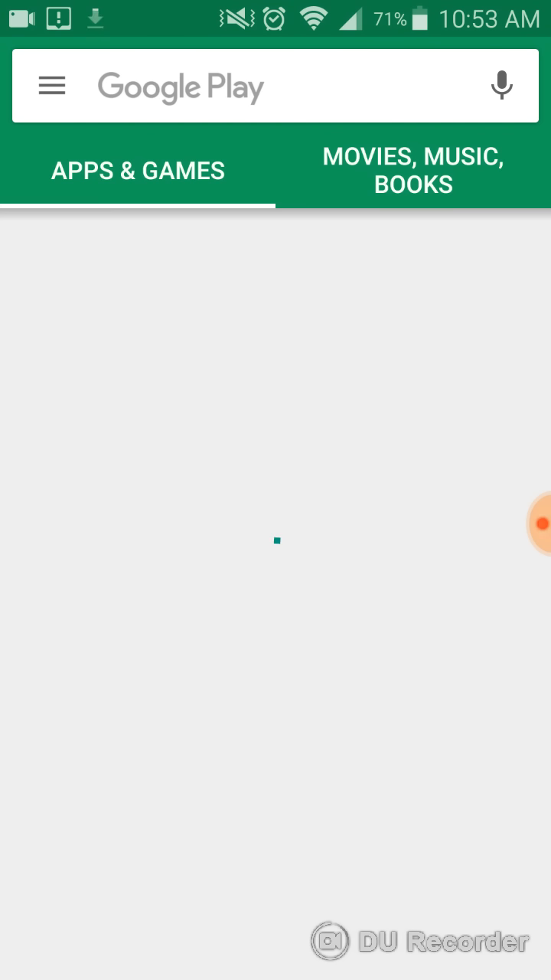
left_click(276, 86)
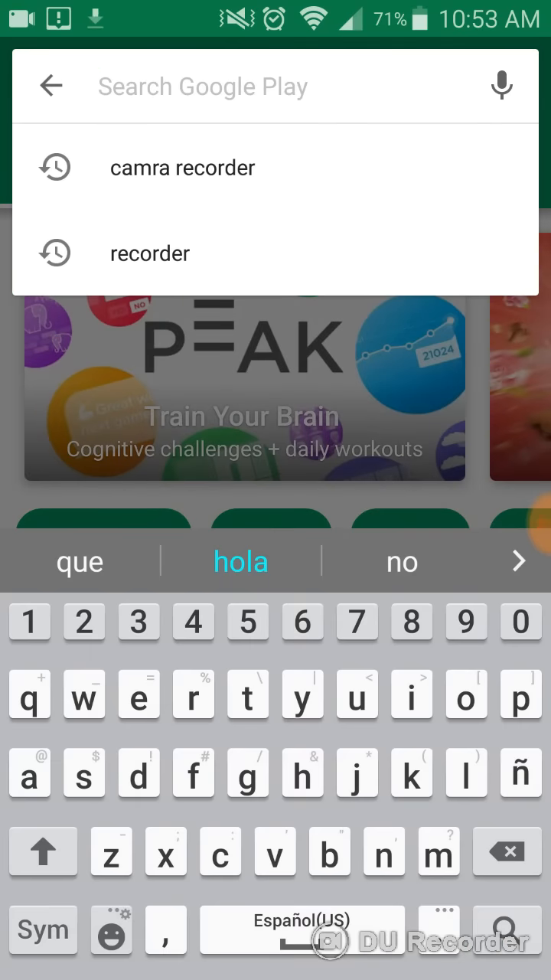
type("1mp")
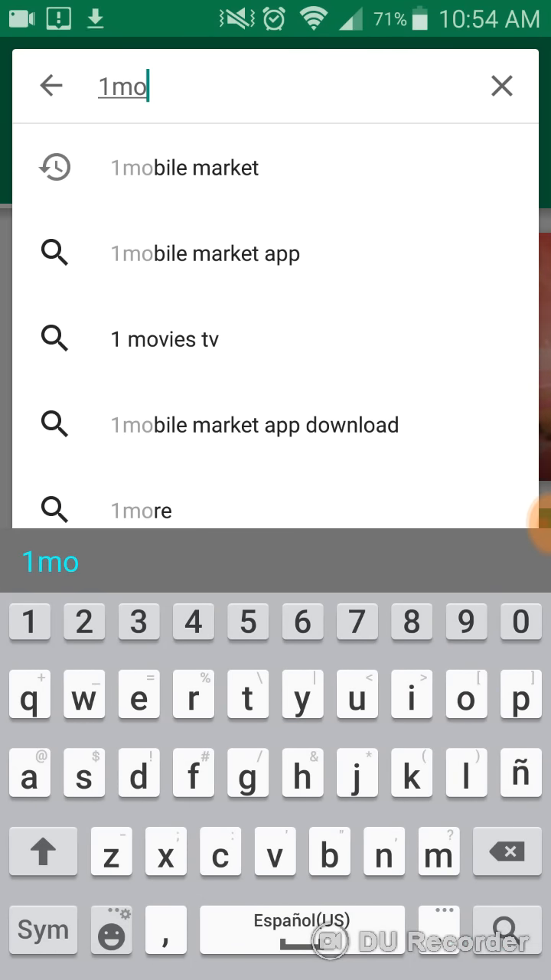
left_click(184, 168)
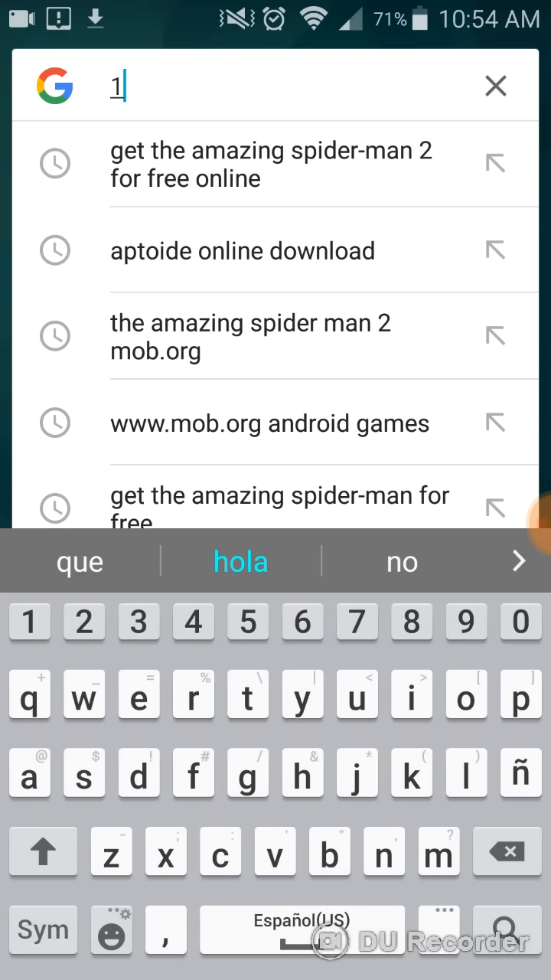
type("mobi")
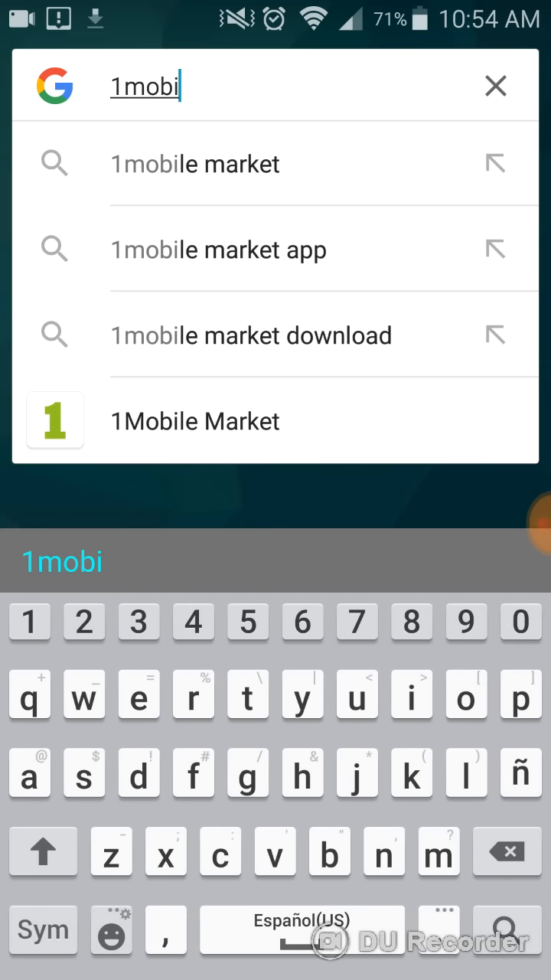
type("le")
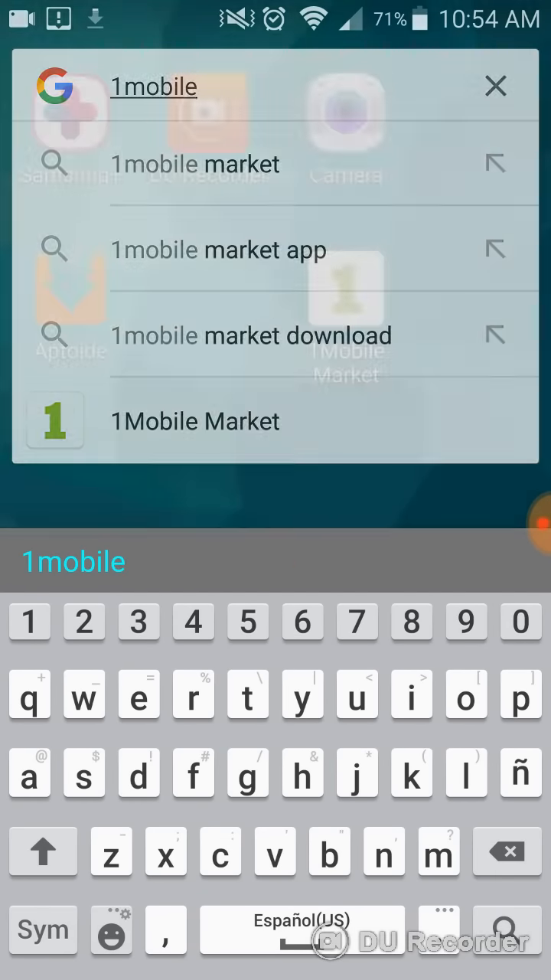
Launch 1Mobile Market and browse its Crack and Home tabs
left_click(195, 420)
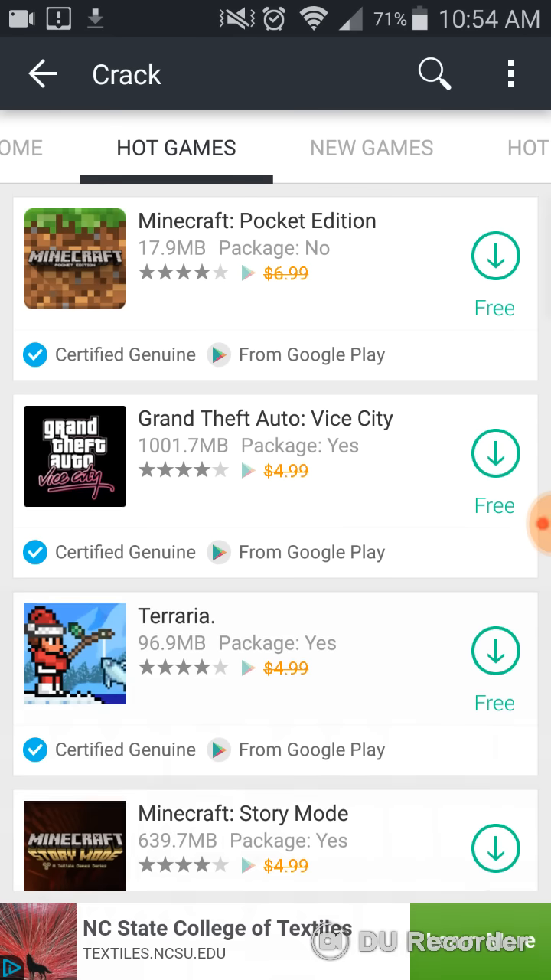
scroll("down", 3)
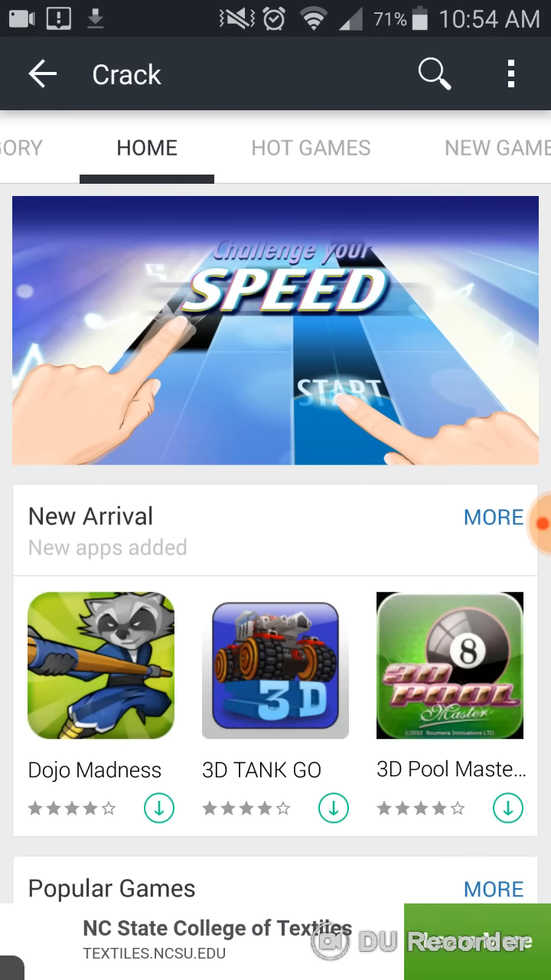
left_click(41, 73)
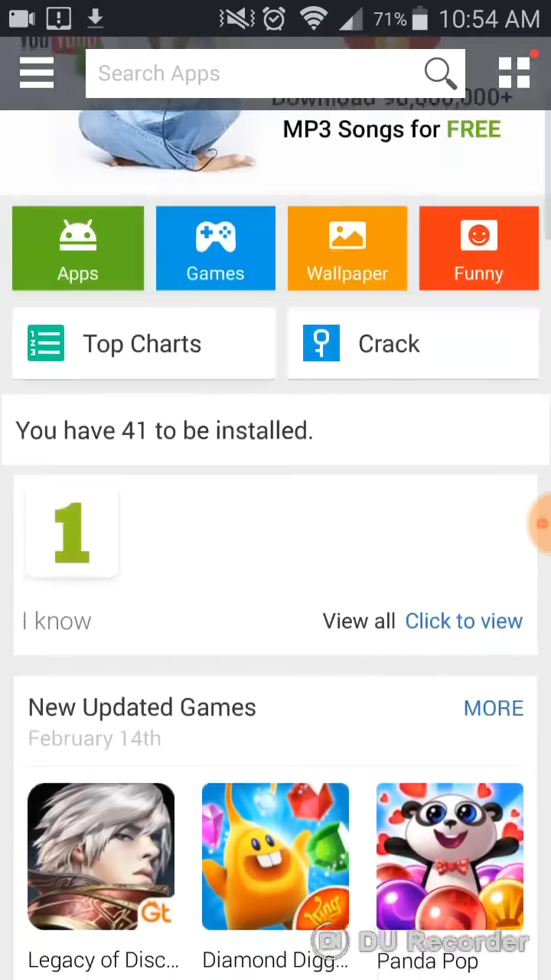
scroll("up", 3)
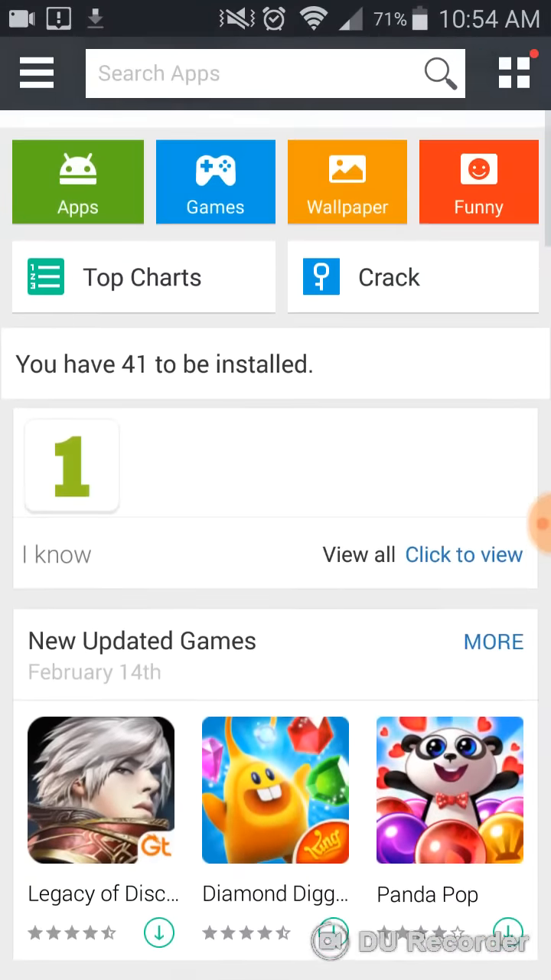
scroll("up", 3)
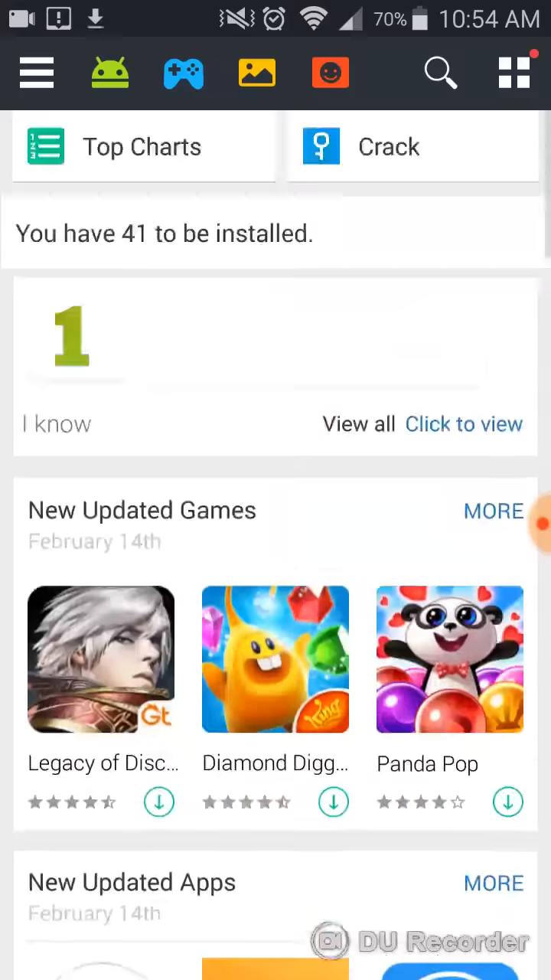
scroll("down", 3)
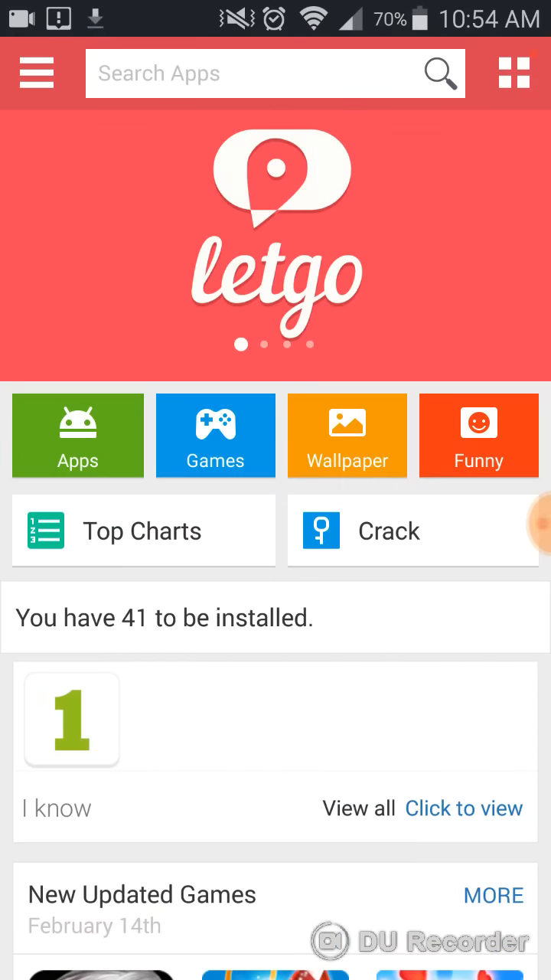
Search 1Mobile Market for 'lego star wars the complete saga'
left_click(276, 74)
type("lego star wars the")
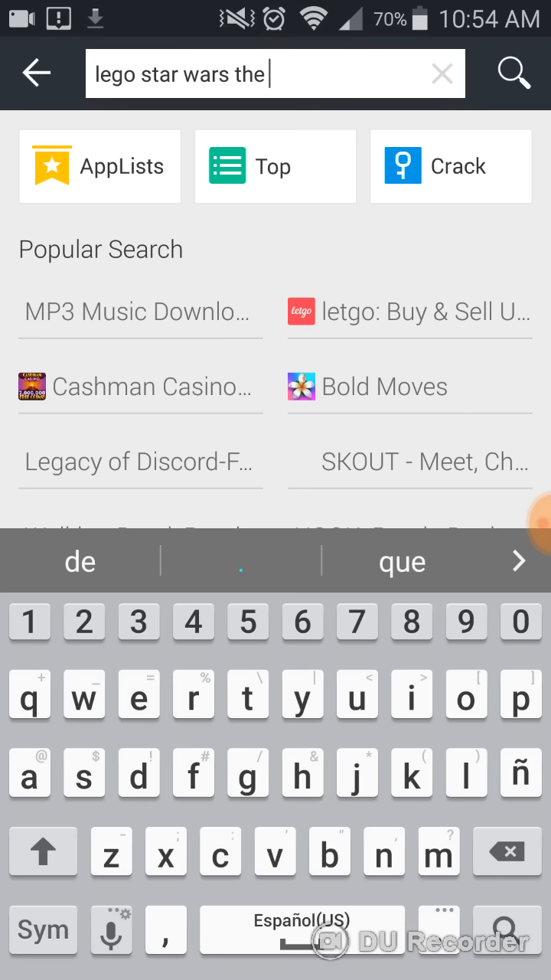
type("complete saga")
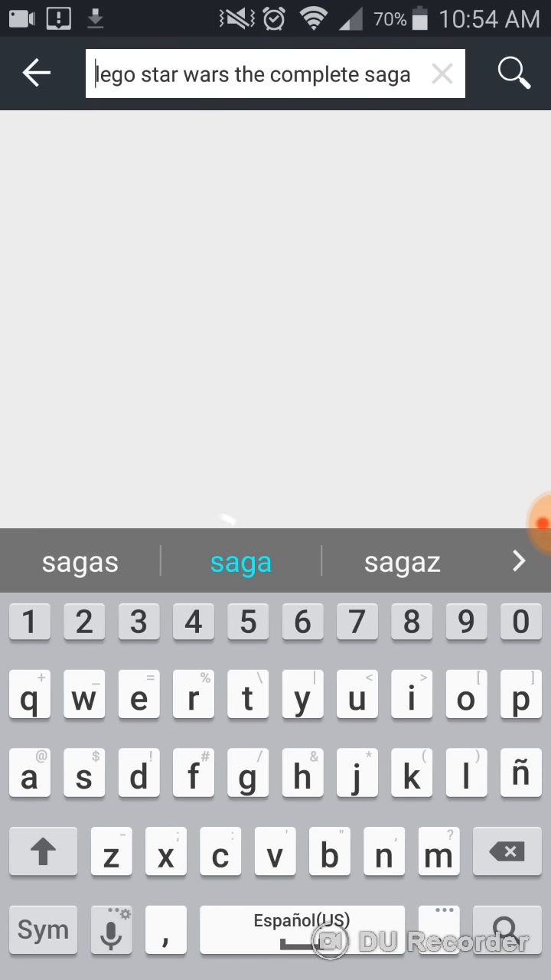
left_click(513, 73)
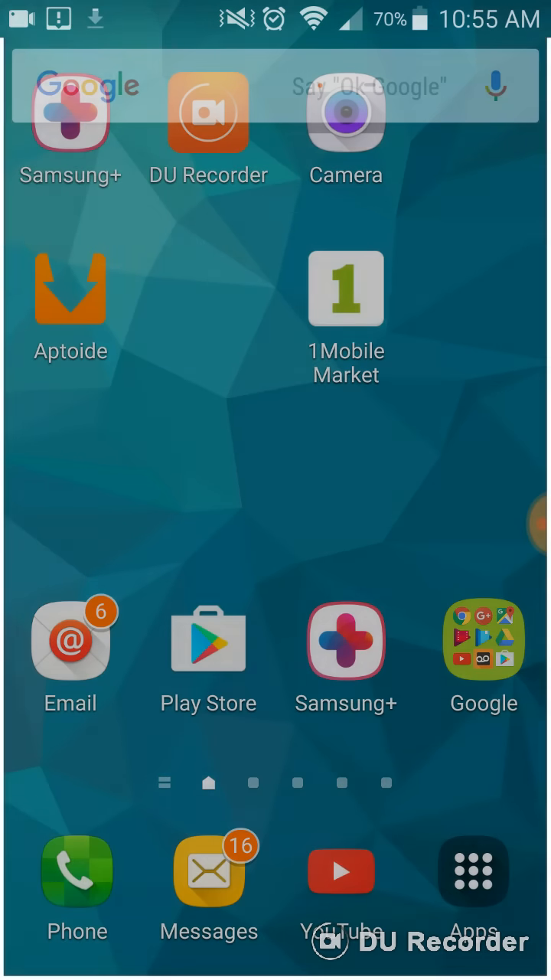
Google-search 'apptoid' from the home screen and choose the Aptoide result
left_click(276, 86)
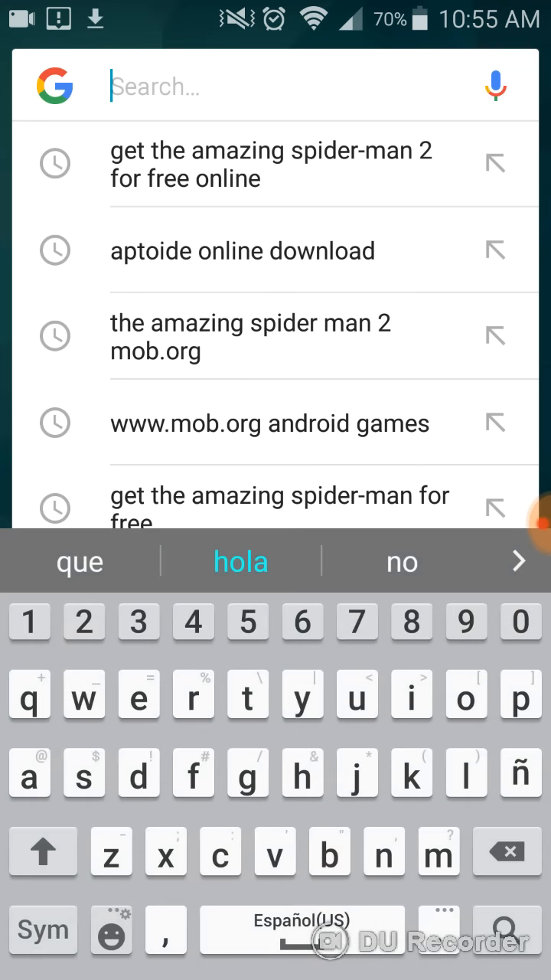
type("apptoid")
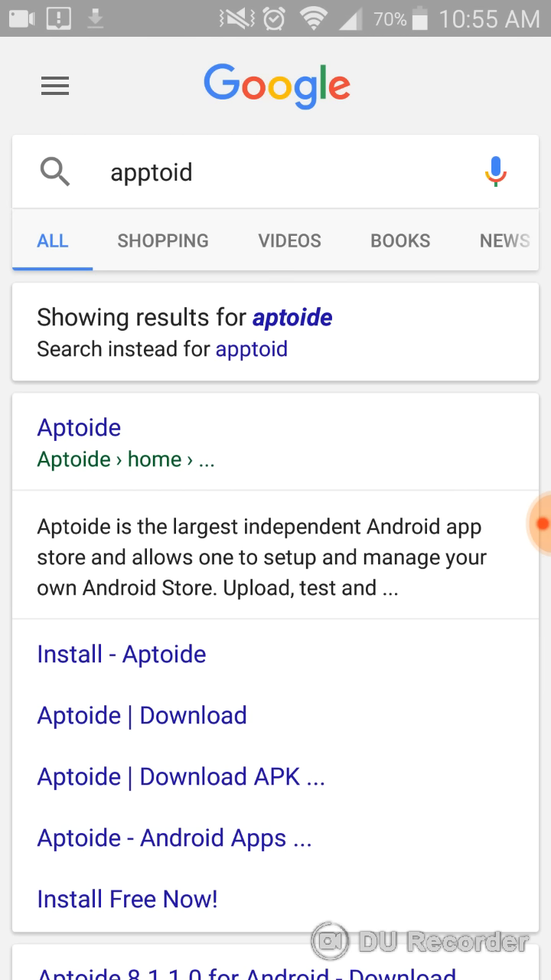
left_click(181, 775)
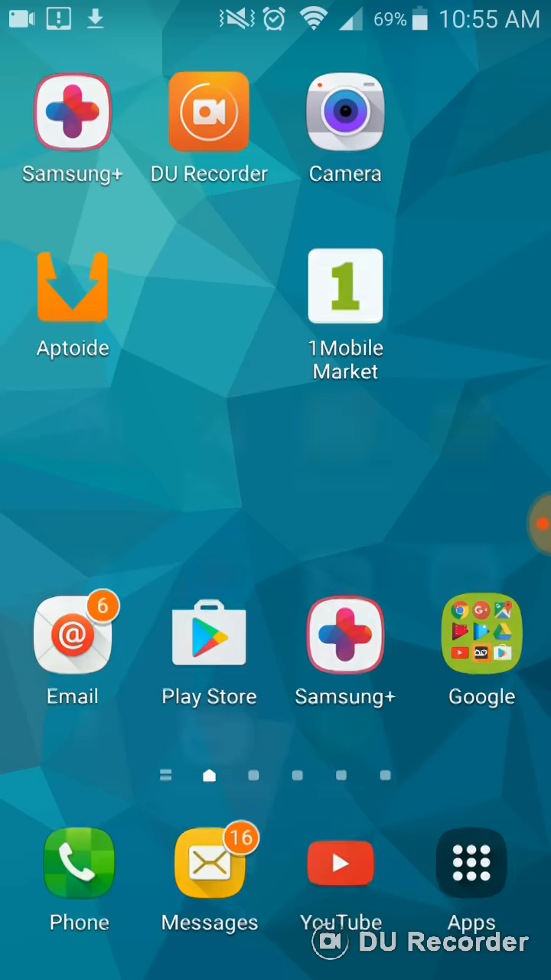
Launch Aptoide and search it for 'lego star wars', browsing the results
left_click(72, 285)
type("lego s")
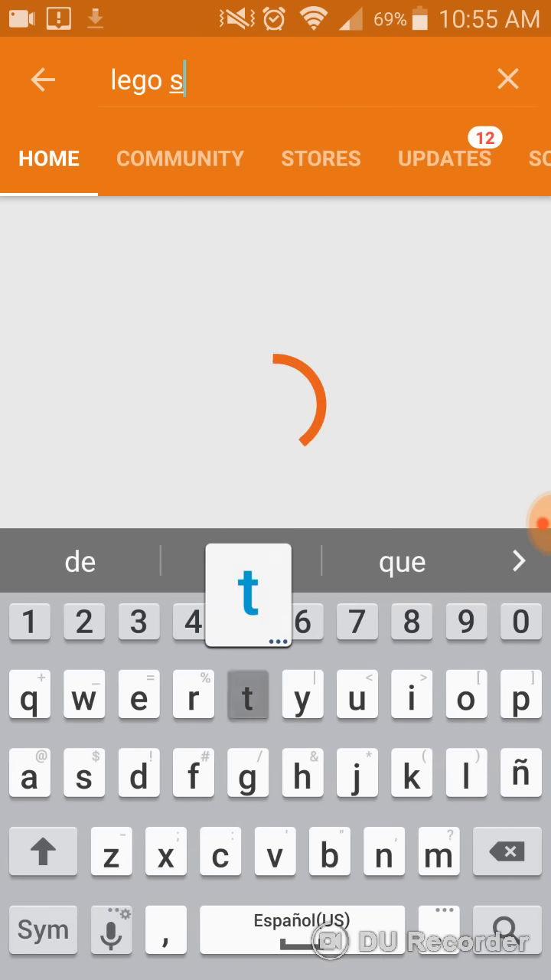
type("tar w")
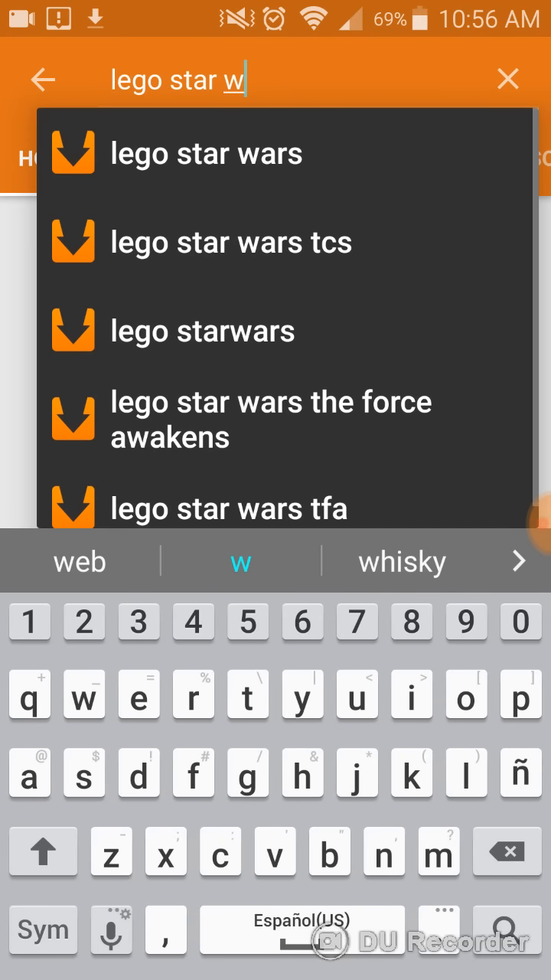
left_click(205, 153)
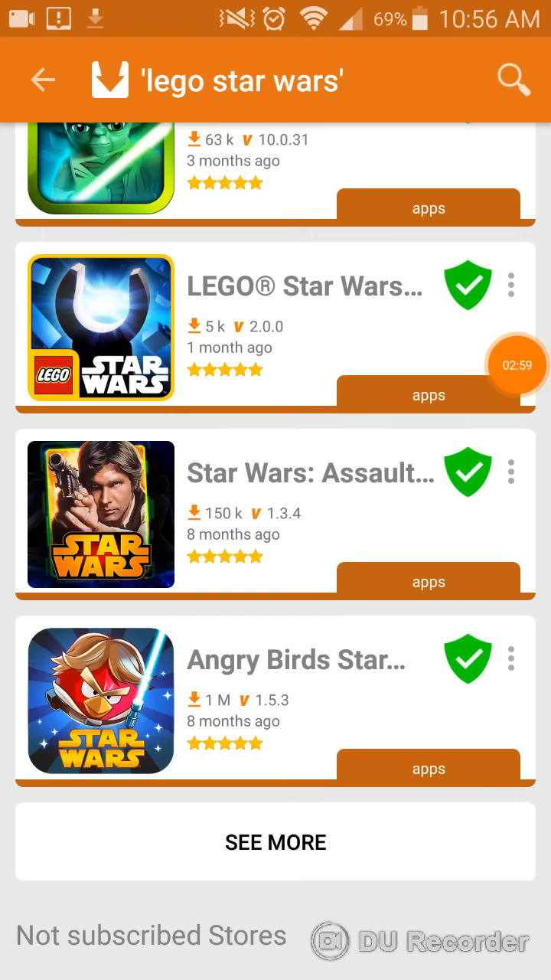
scroll("down", 3)
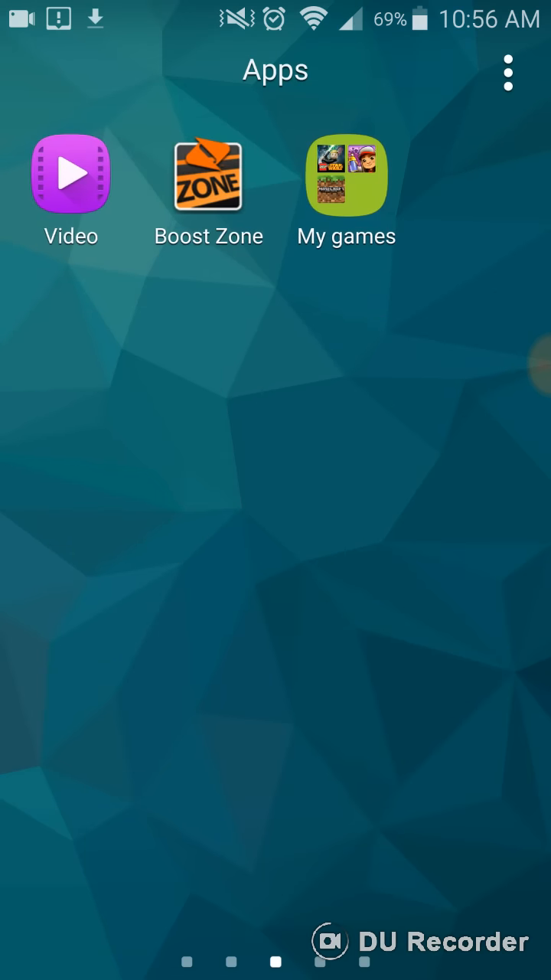
Find and launch the Settings app from the app drawer
scroll("left", 3)
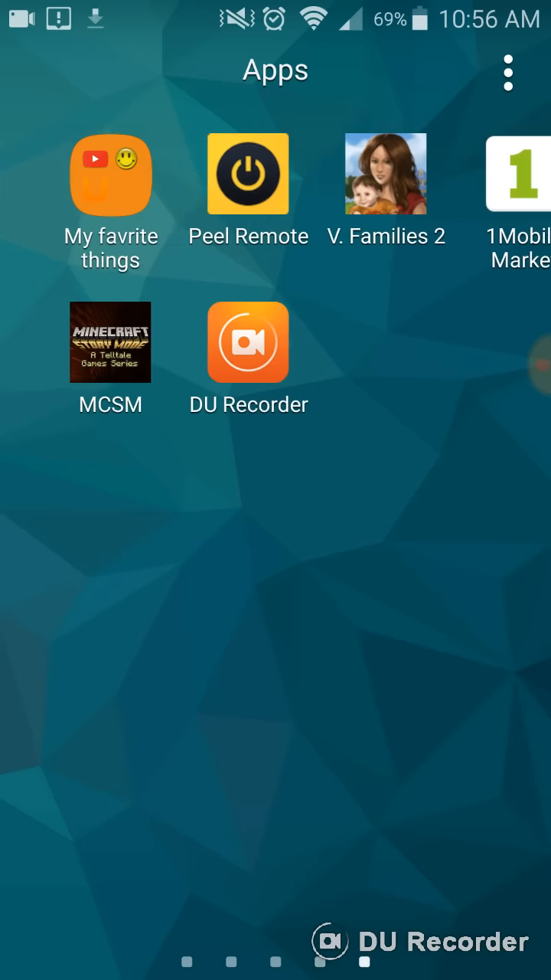
scroll("left", 3)
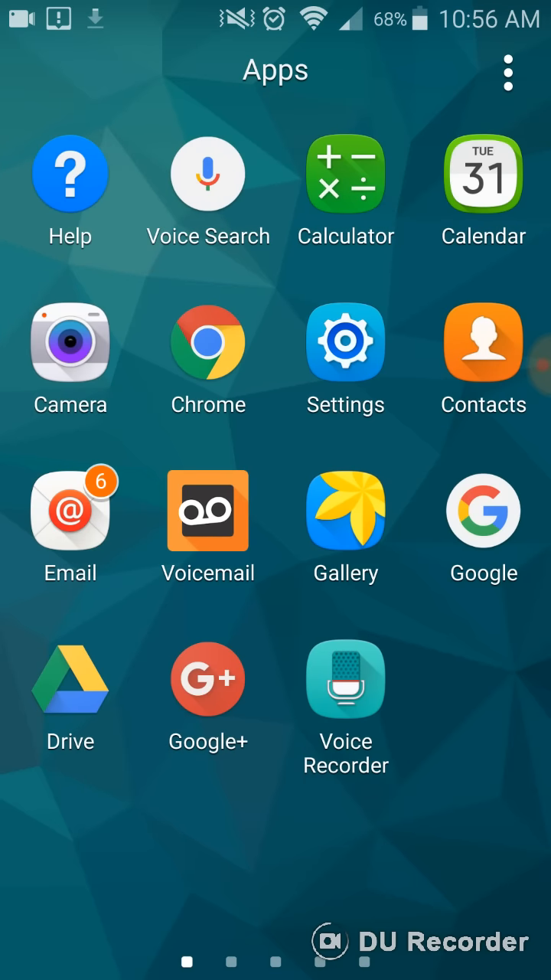
left_click(346, 341)
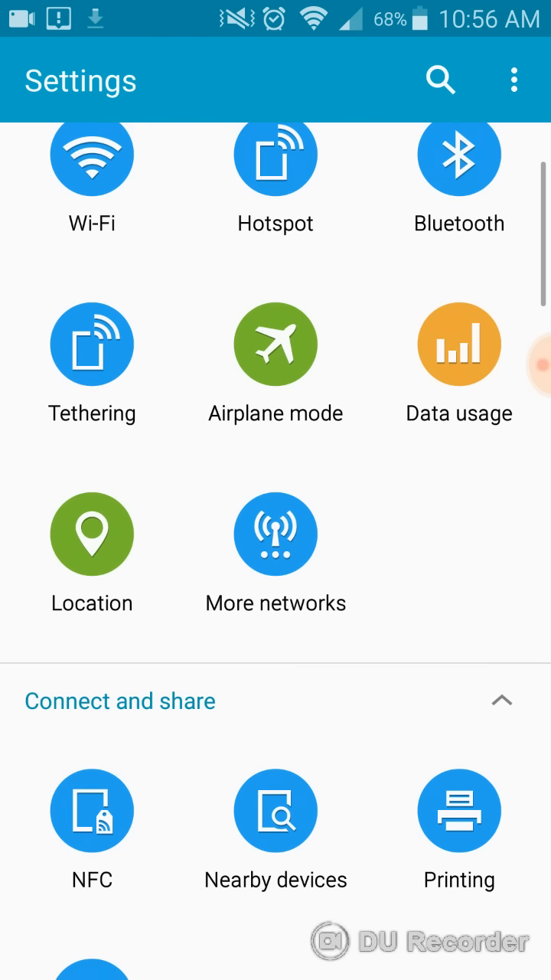
In Security settings, switch off Unknown sources and return to the apps
scroll("down", 3)
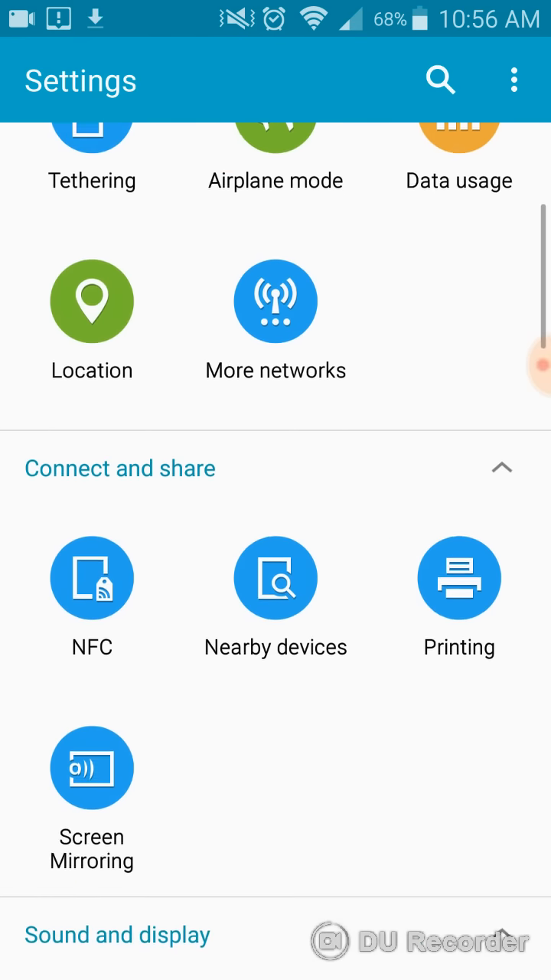
scroll("down", 3)
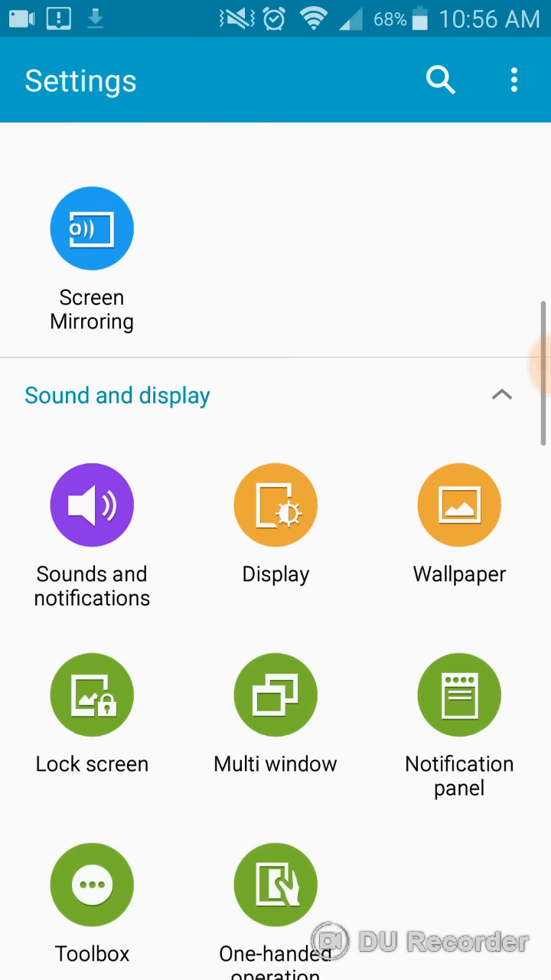
scroll("up", 3)
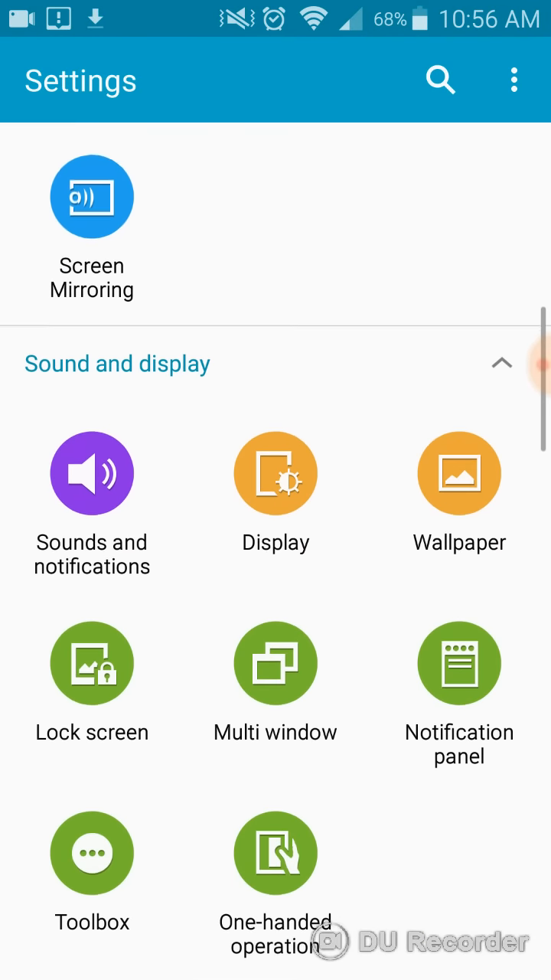
scroll("down", 3)
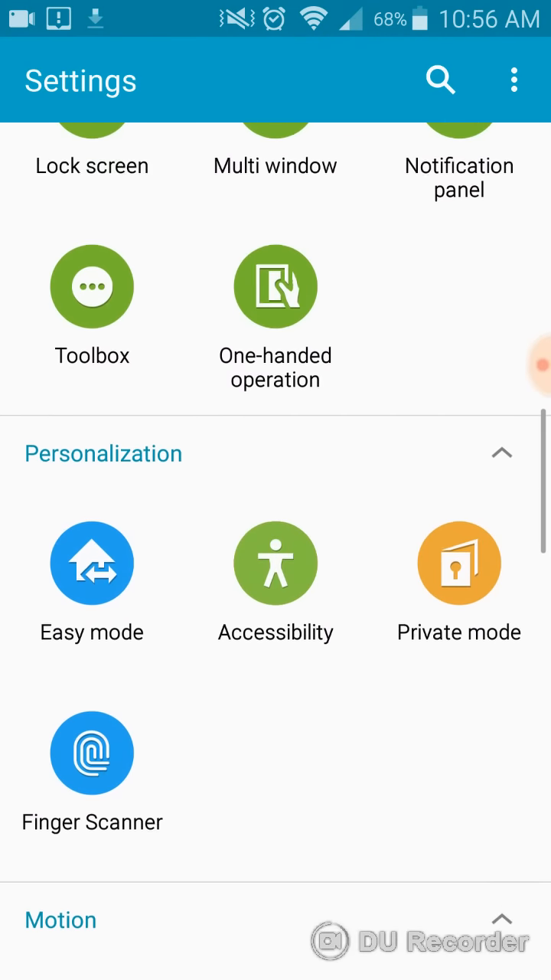
scroll("down", 3)
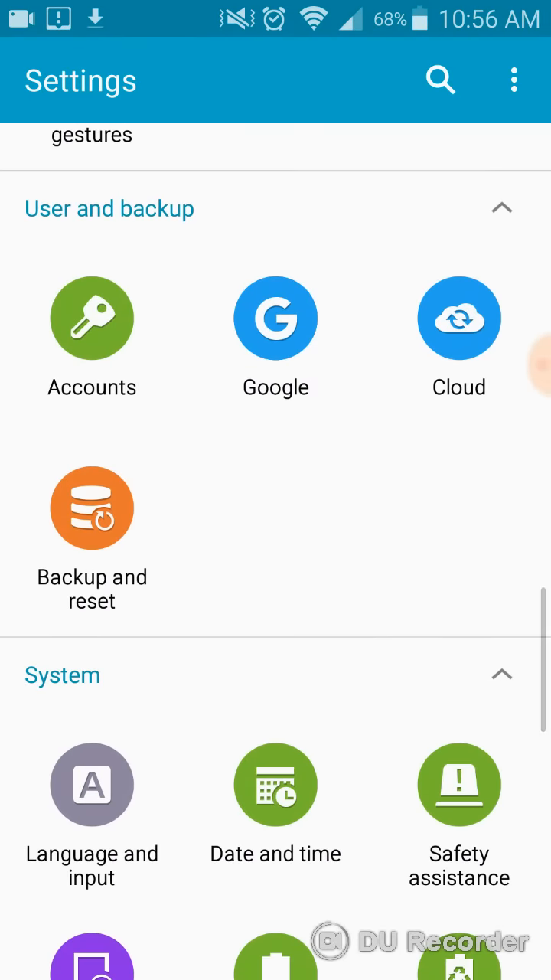
scroll("down", 3)
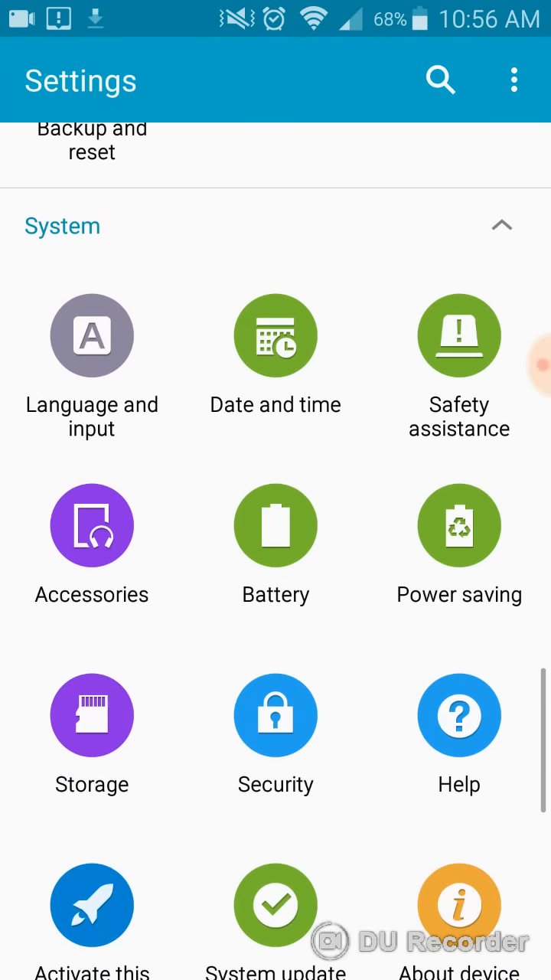
scroll("down", 3)
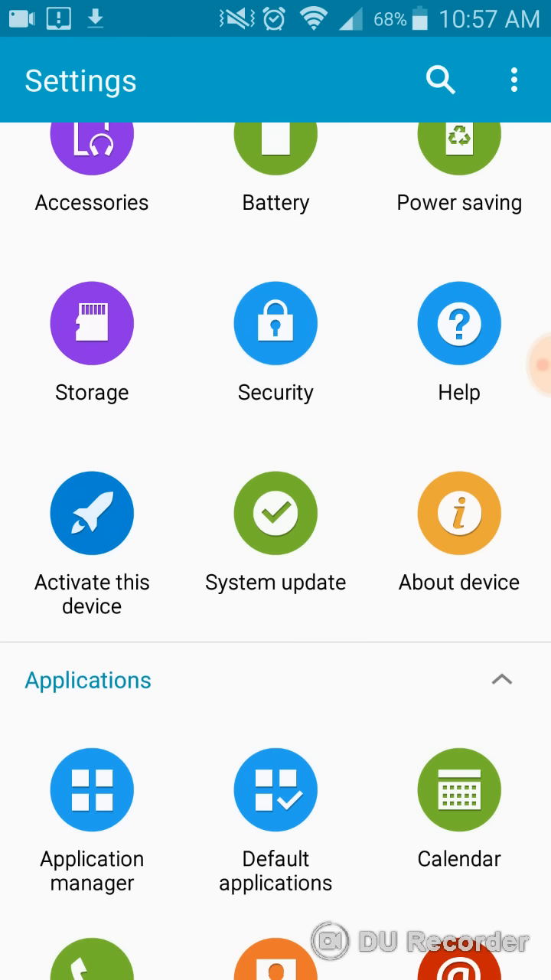
left_click(276, 341)
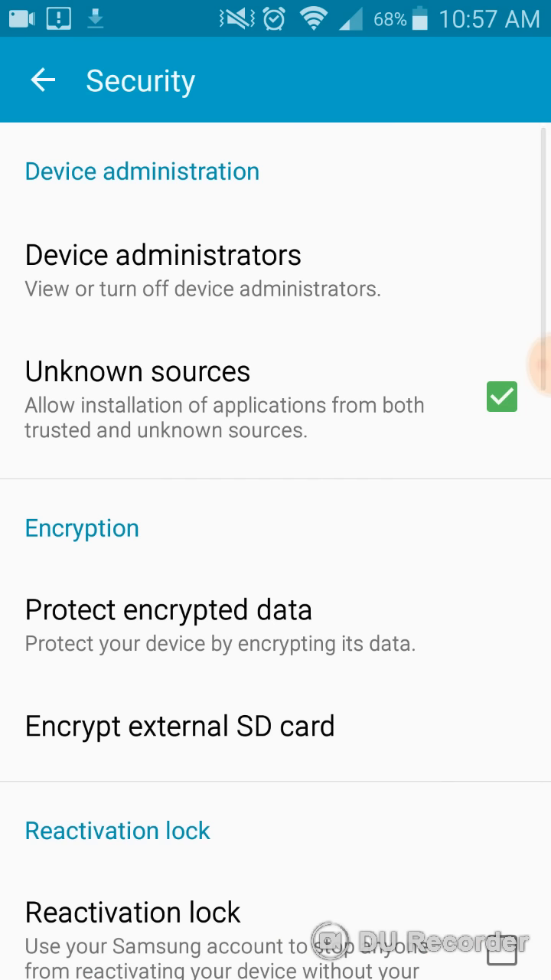
left_click(502, 397)
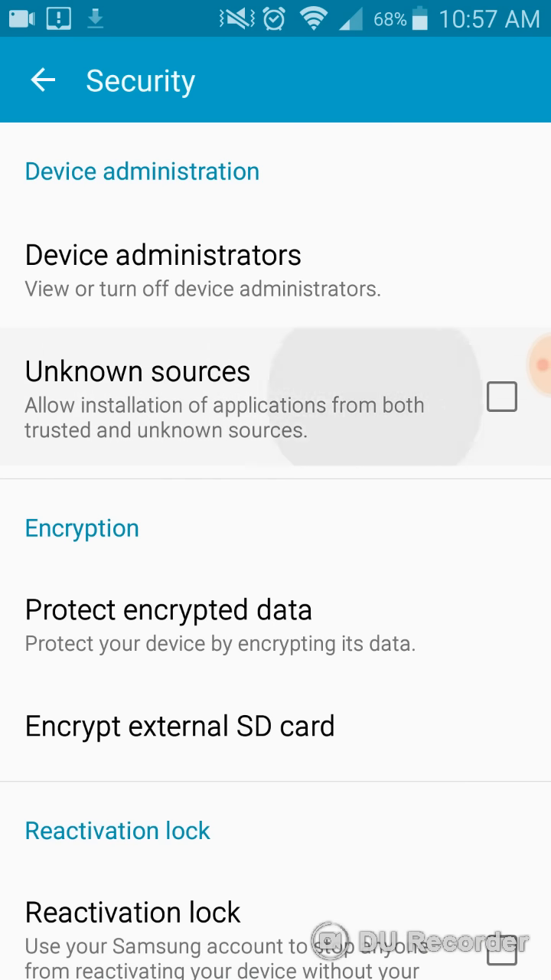
left_click(502, 397)
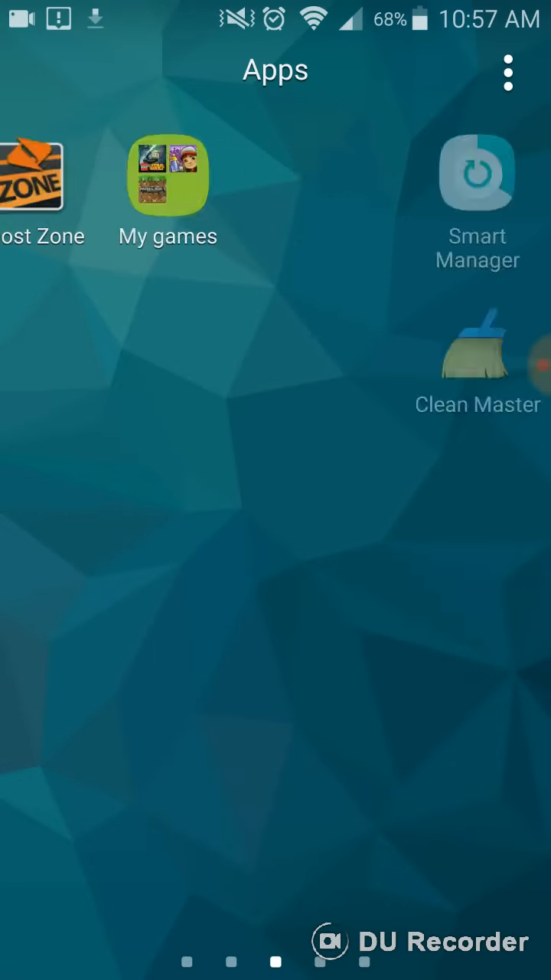
Launch LEGO Star Wars: The Complete Saga from the app drawer
scroll("right", 3)
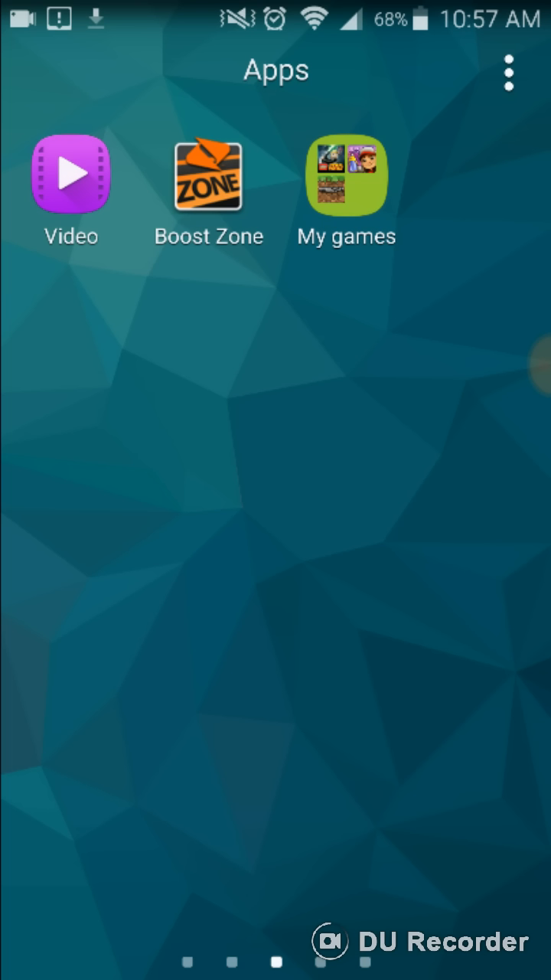
left_click(346, 175)
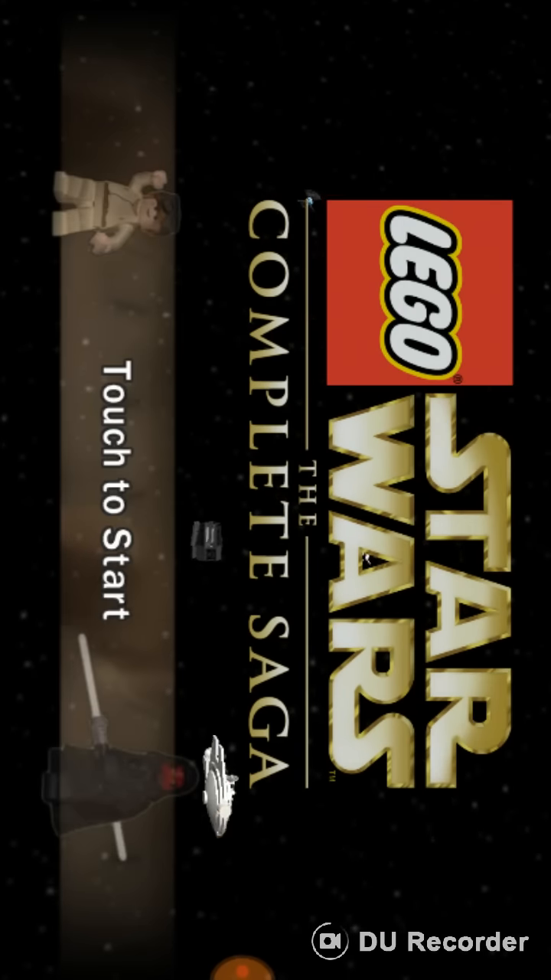
Tap the game's title screen, then bring up the recent apps list
left_click(115, 497)
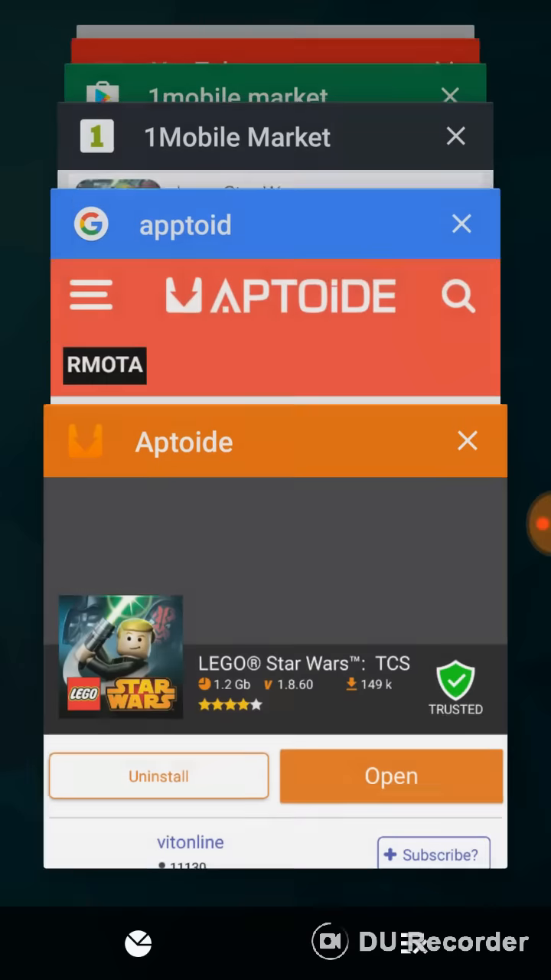
Dismiss the recent apps and swipe to the last app drawer page
scroll("down", 3)
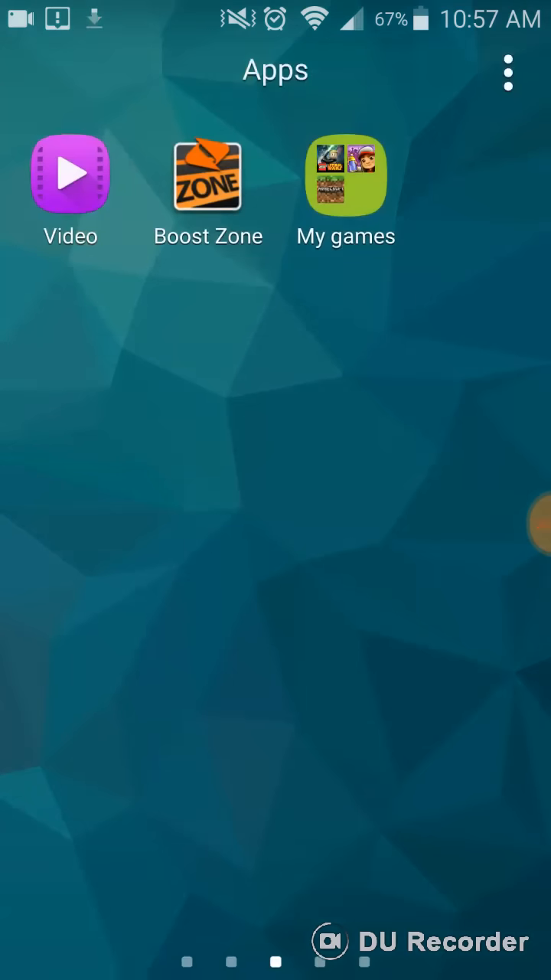
scroll("left", 3)
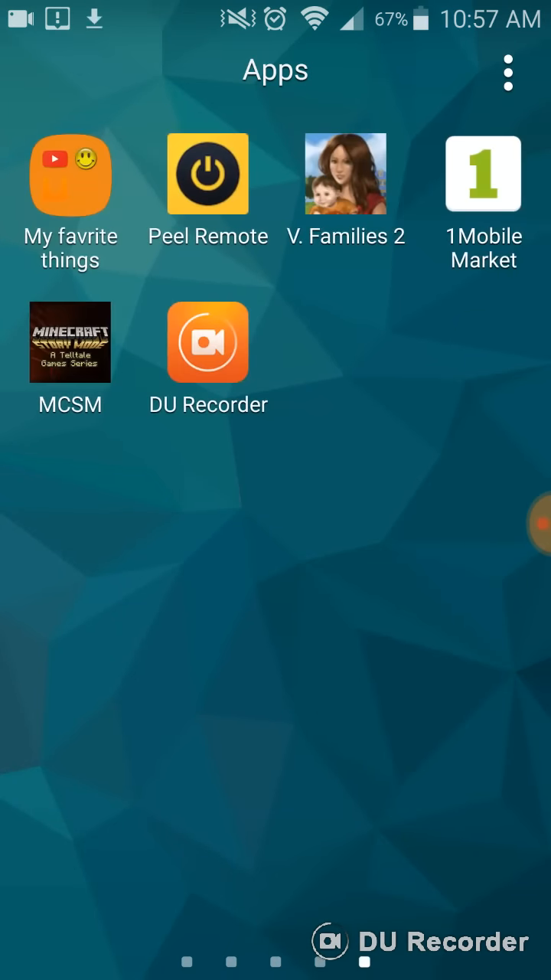